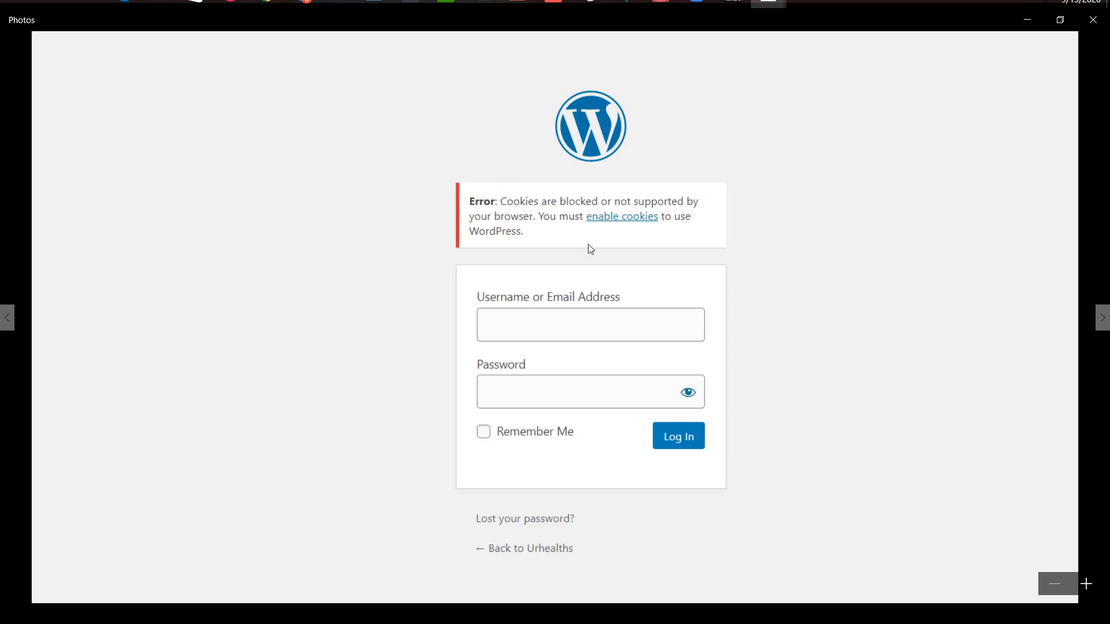
{"action": "mouse_move", "coordinate": [517, 224]}
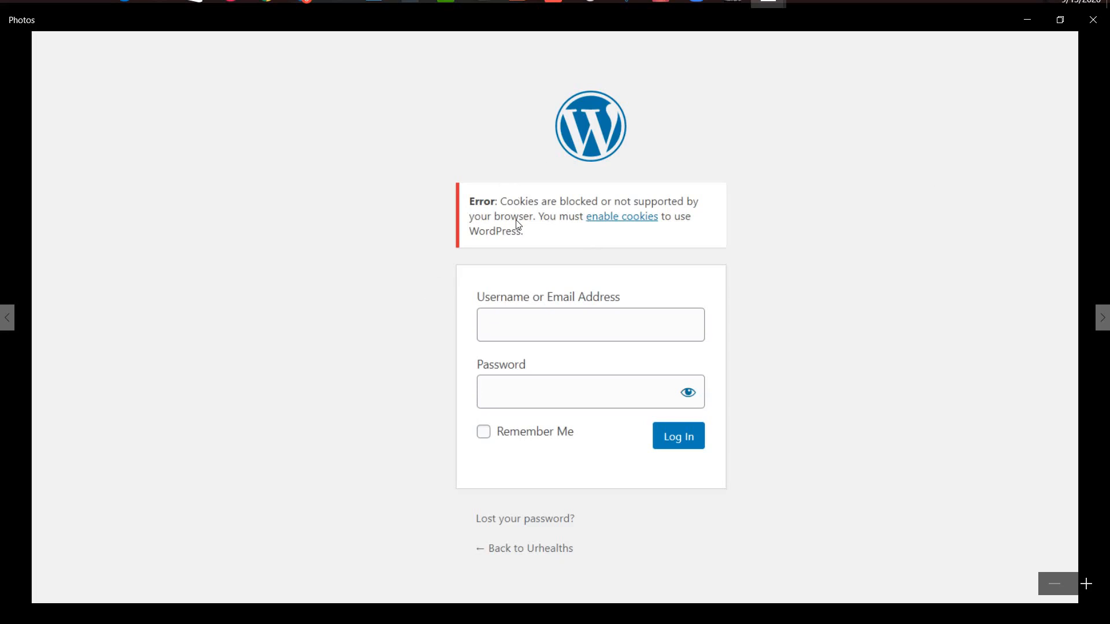
{"action": "mouse_move", "coordinate": [532, 223]}
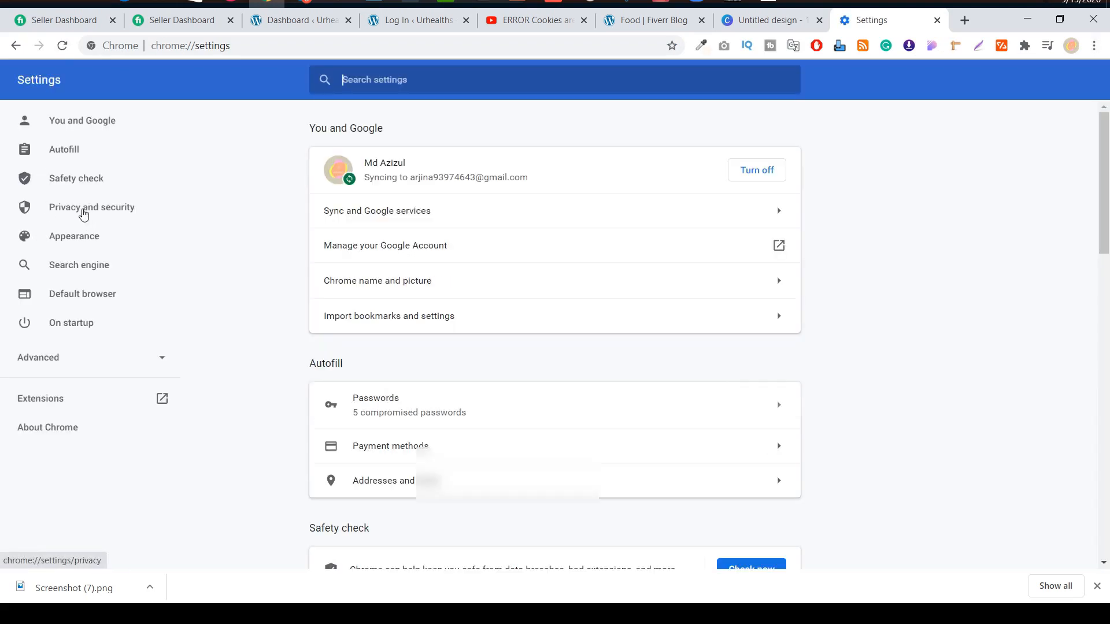
Go to Privacy and security and bring up the Clear browsing data dialog.
{"action": "left_click", "coordinate": [90, 207]}
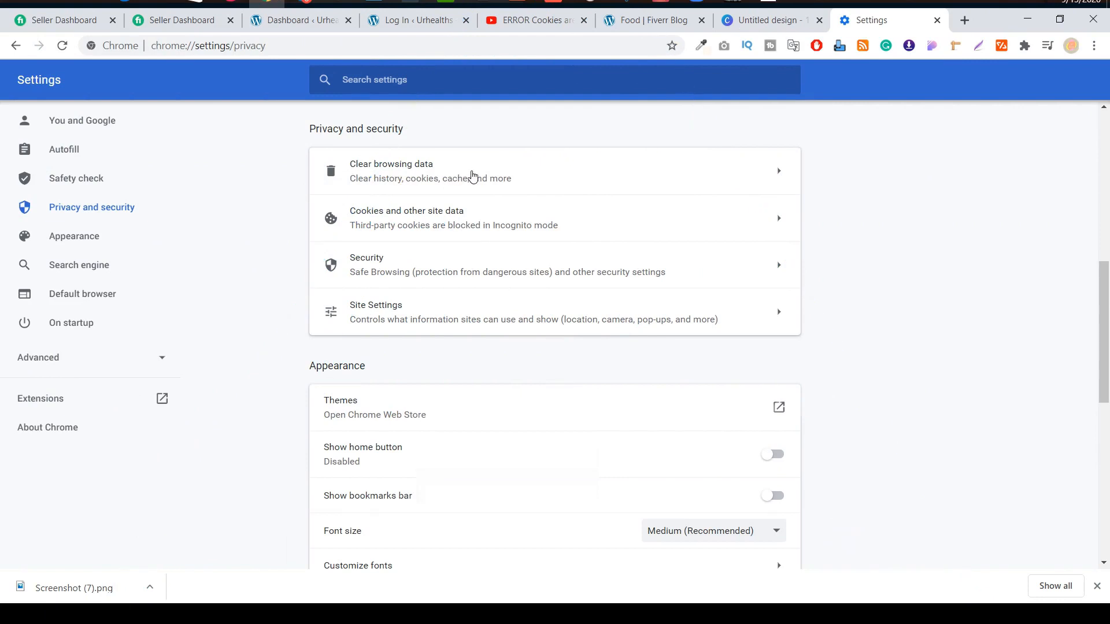
{"action": "left_click", "coordinate": [390, 170]}
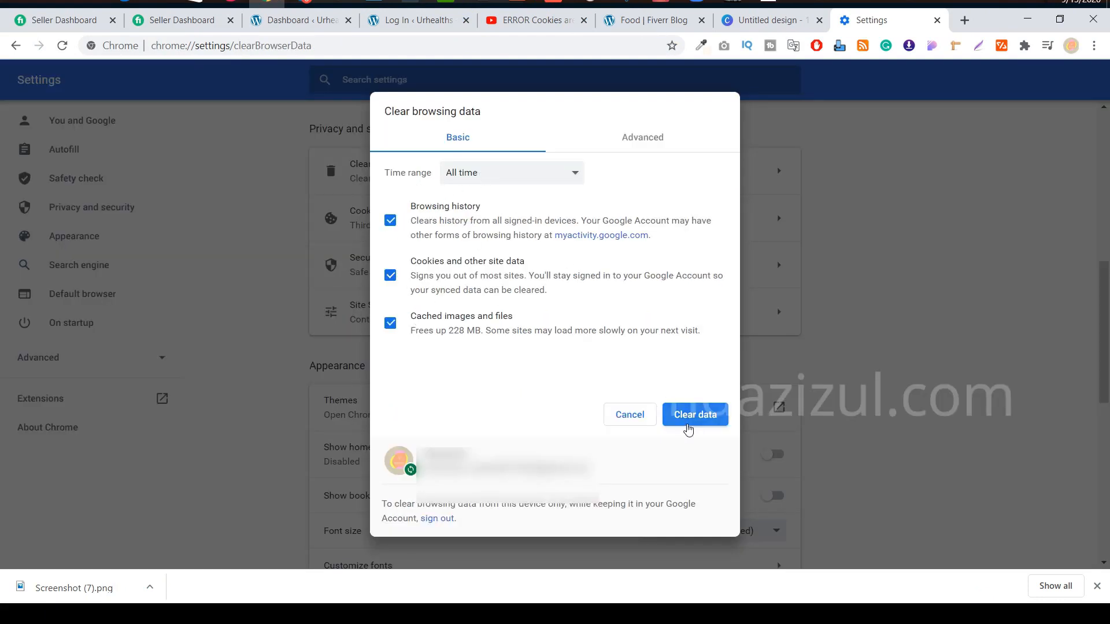
{"action": "mouse_move", "coordinate": [640, 167]}
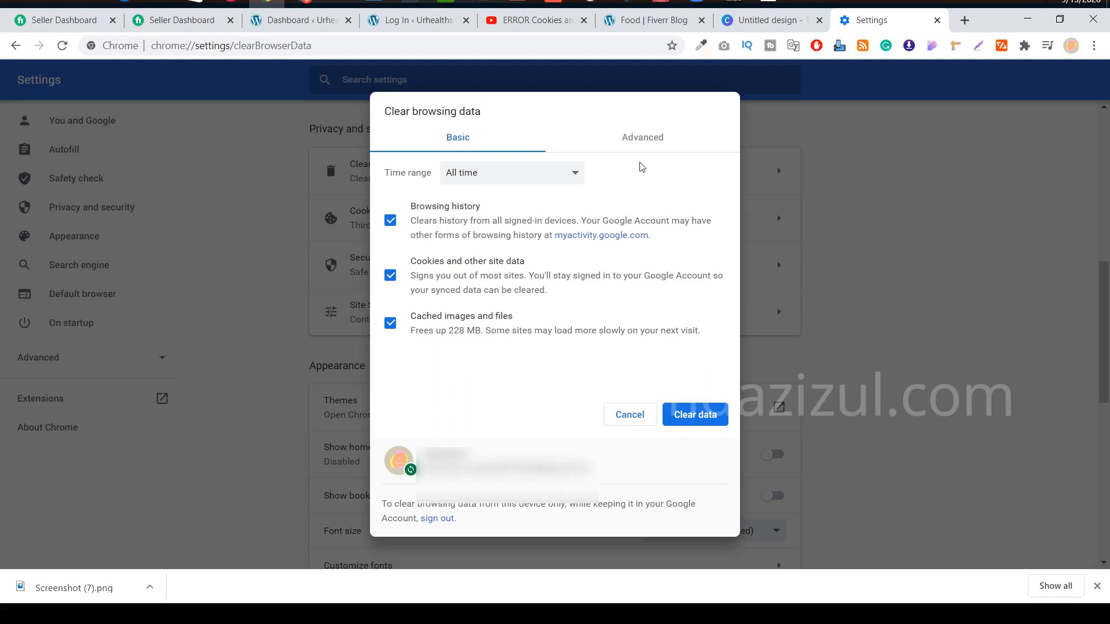
Review the Advanced clearing options, then return to Basic with All time, history, cookies and cache selected.
{"action": "left_click", "coordinate": [641, 137]}
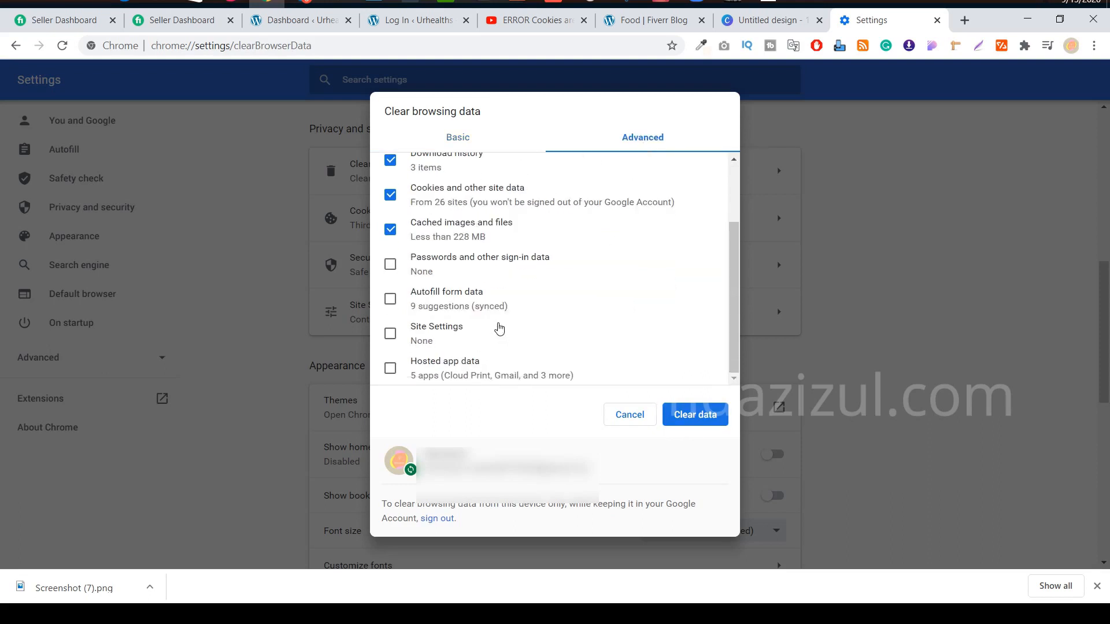
{"action": "mouse_move", "coordinate": [460, 296]}
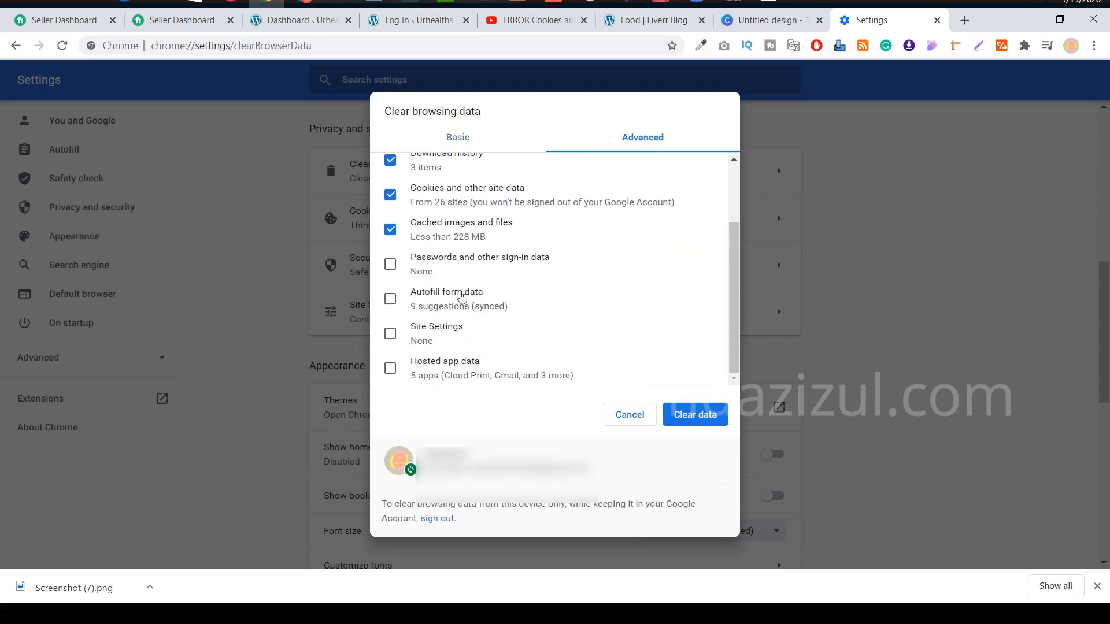
{"action": "mouse_move", "coordinate": [453, 356]}
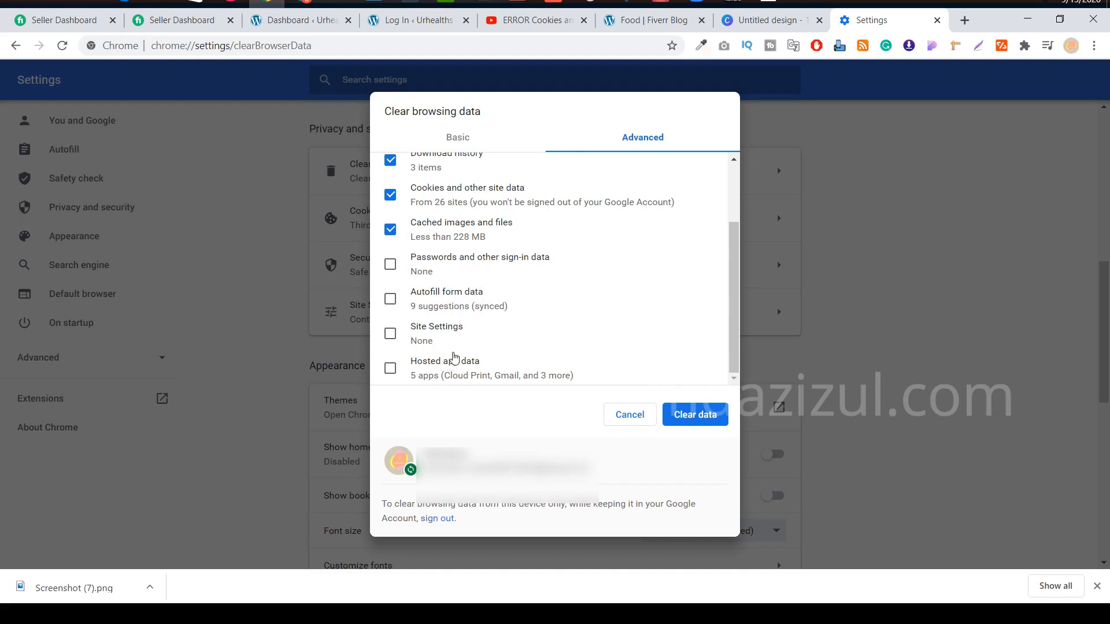
{"action": "scroll", "scroll_direction": "up", "scroll_amount": 3}
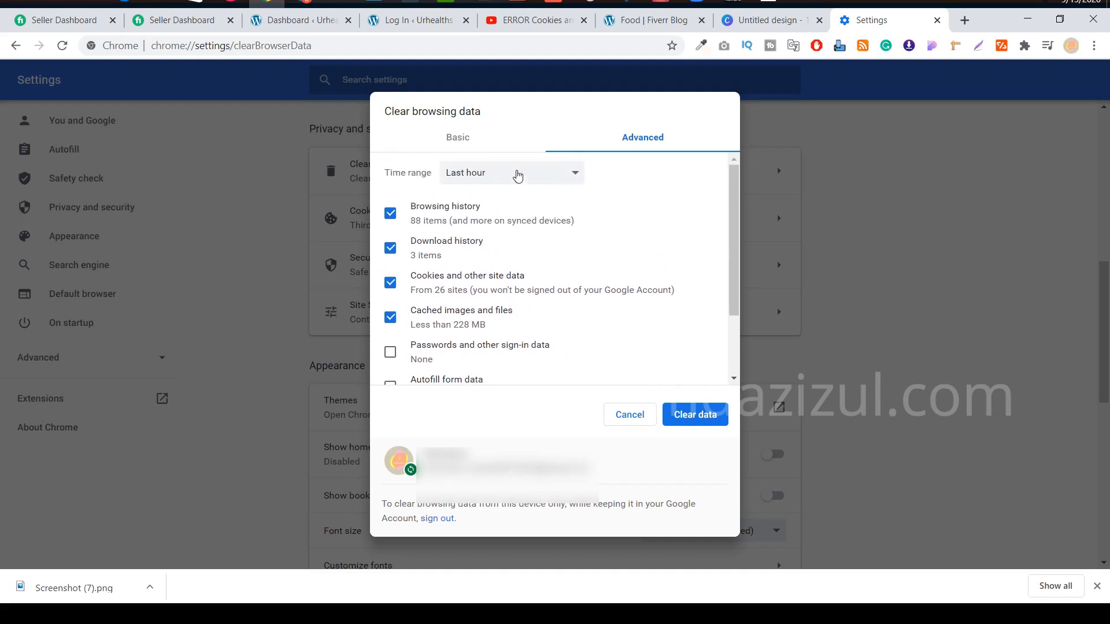
{"action": "left_click", "coordinate": [457, 138]}
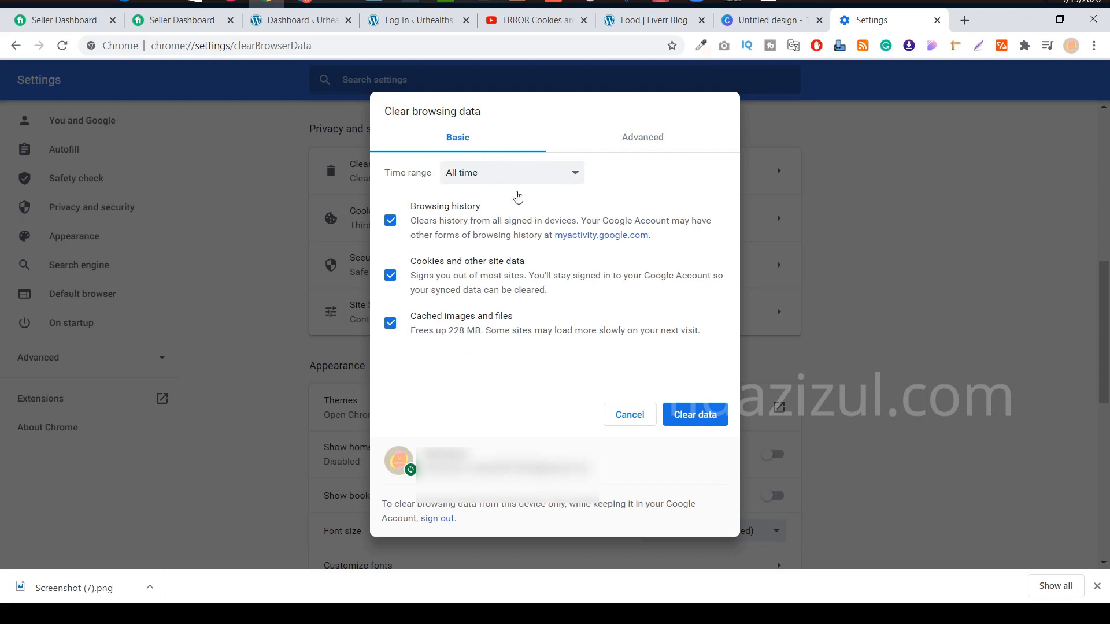
{"action": "mouse_move", "coordinate": [506, 176]}
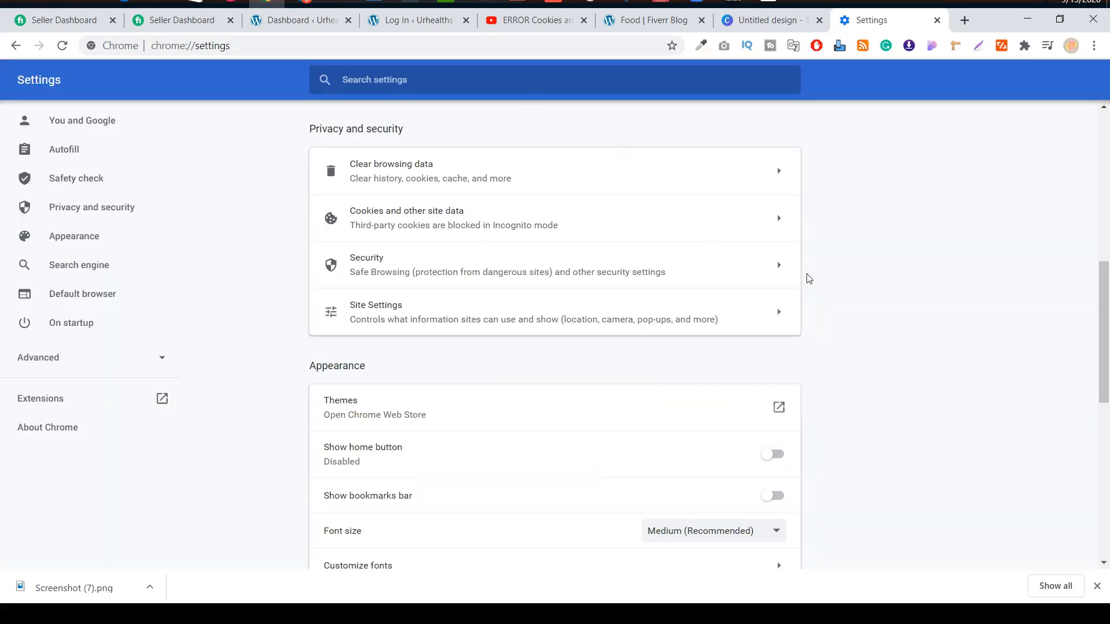
{"action": "mouse_move", "coordinate": [469, 226]}
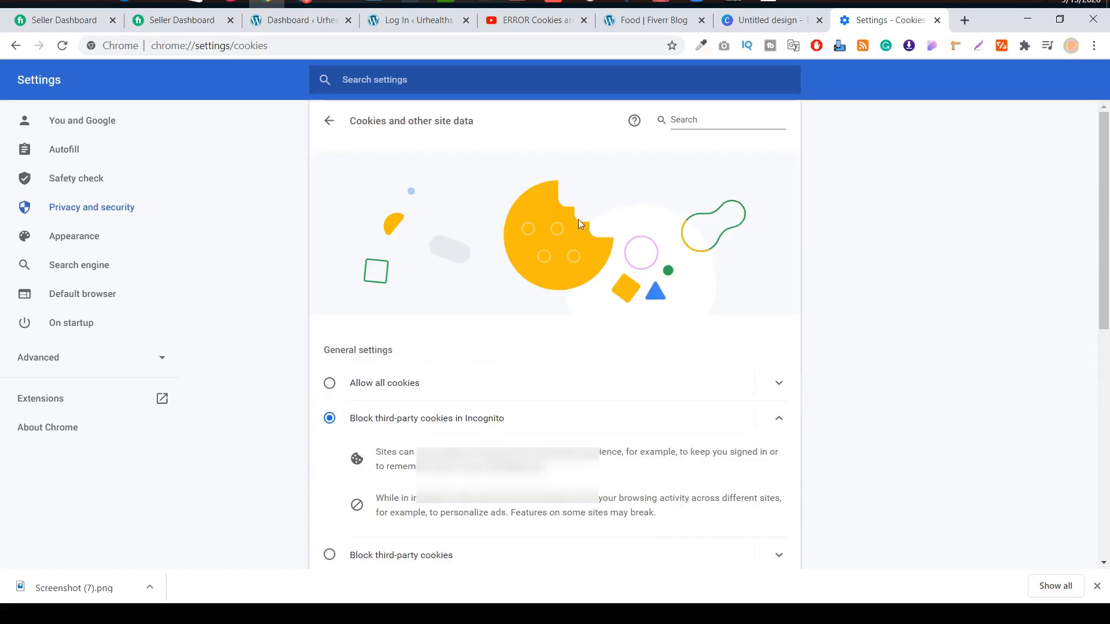
Set Cookies and other site data to 'Allow all cookies' and return to the Privacy and security overview.
{"action": "scroll", "scroll_direction": "down", "scroll_amount": 3}
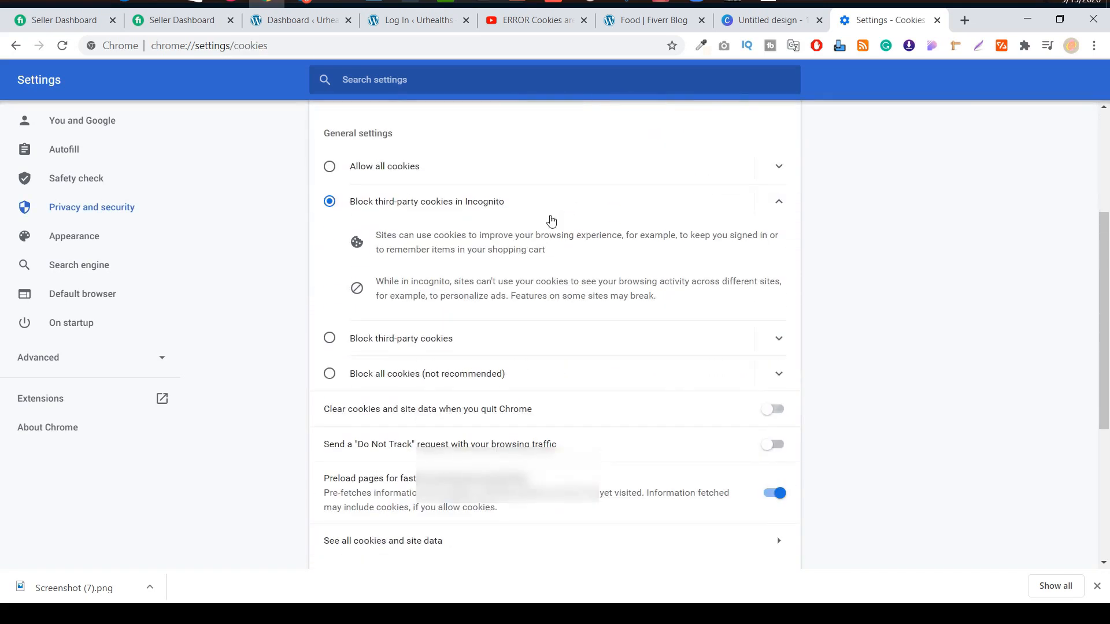
{"action": "mouse_move", "coordinate": [420, 158]}
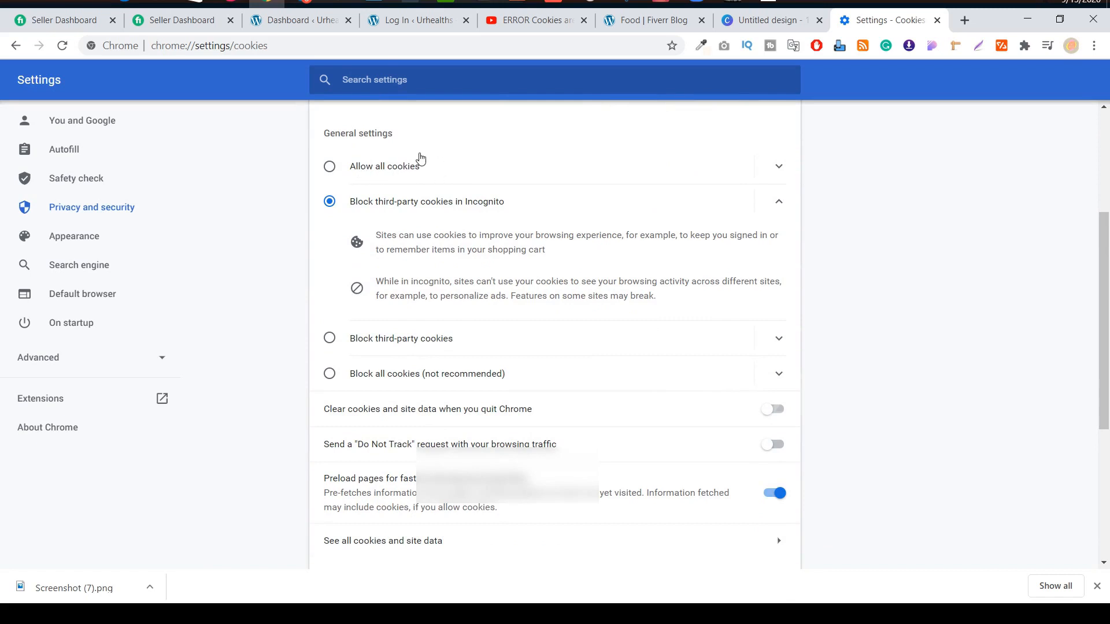
{"action": "left_click", "coordinate": [329, 166]}
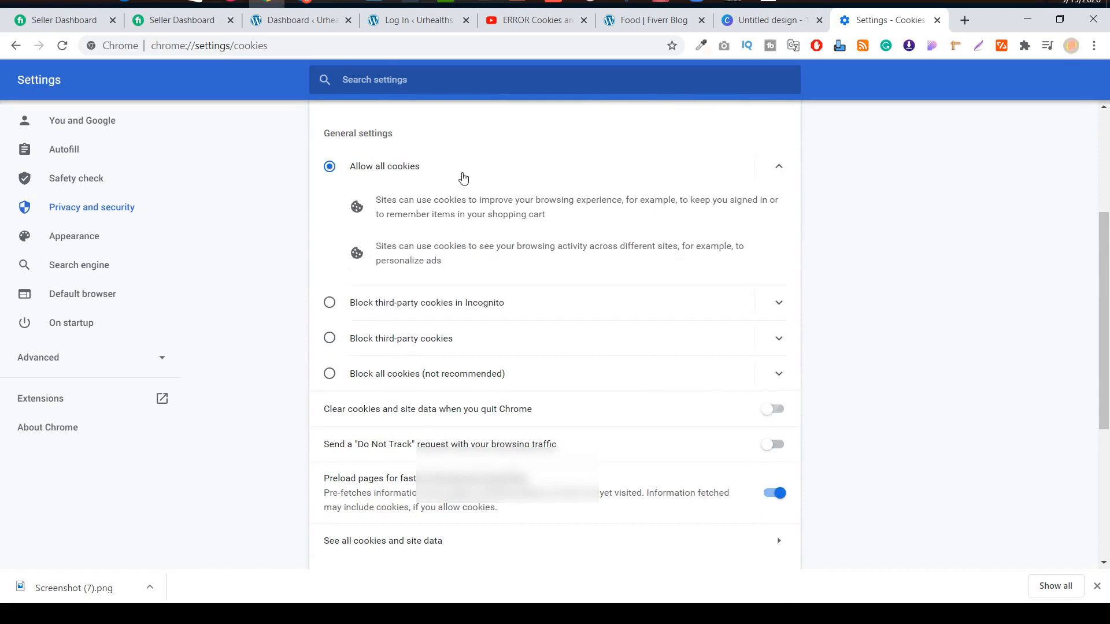
{"action": "scroll", "scroll_direction": "up", "scroll_amount": 3}
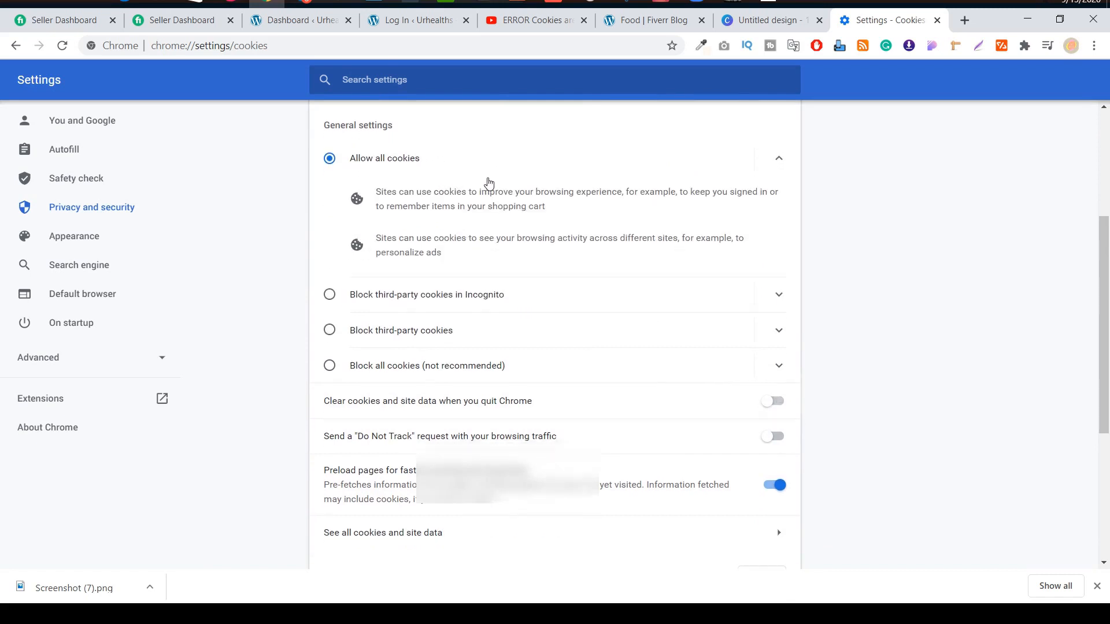
{"action": "scroll", "scroll_direction": "down", "scroll_amount": 3}
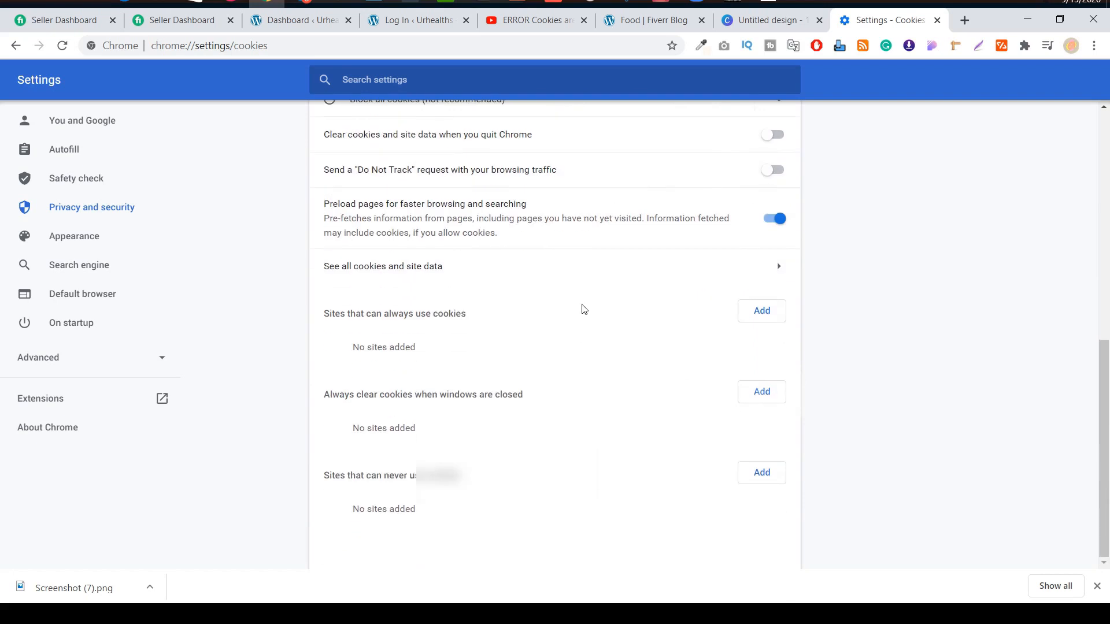
{"action": "mouse_move", "coordinate": [374, 419]}
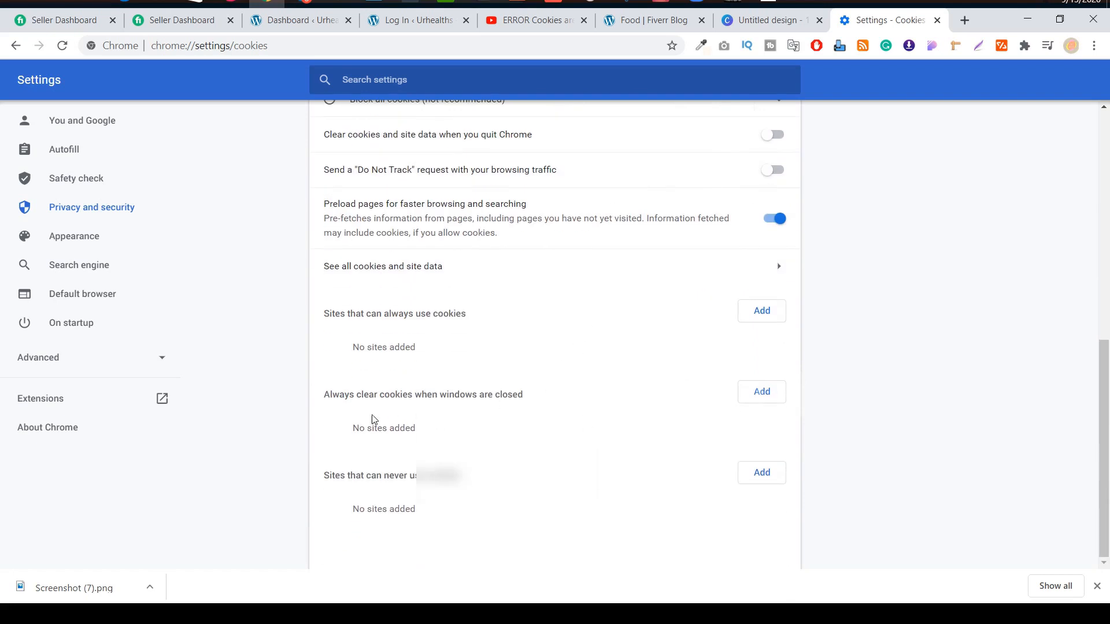
{"action": "mouse_move", "coordinate": [455, 408]}
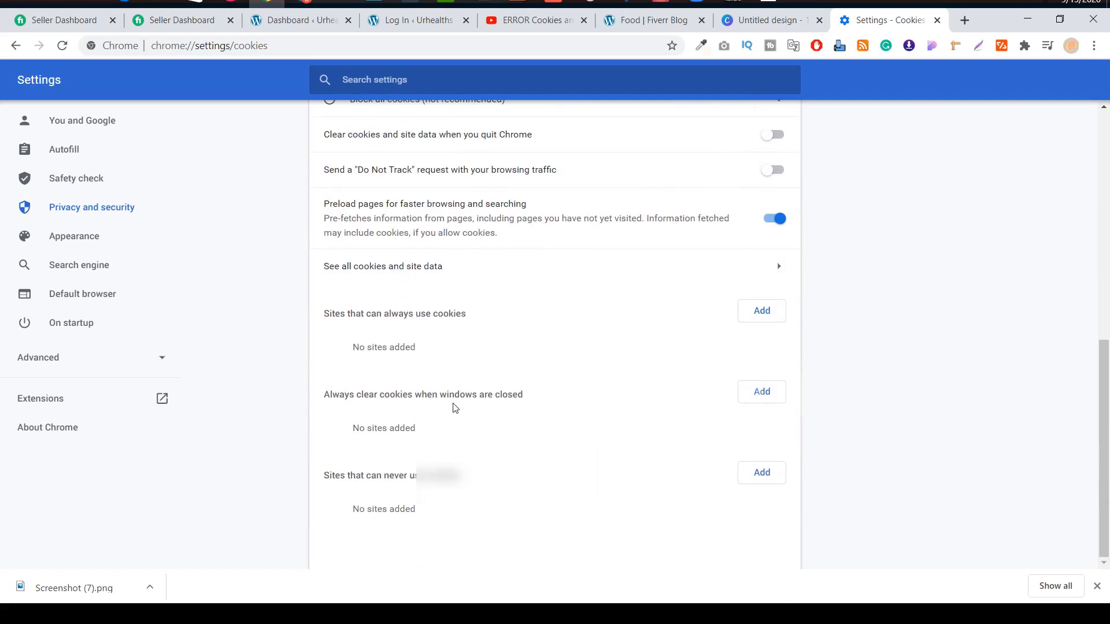
{"action": "mouse_move", "coordinate": [771, 404]}
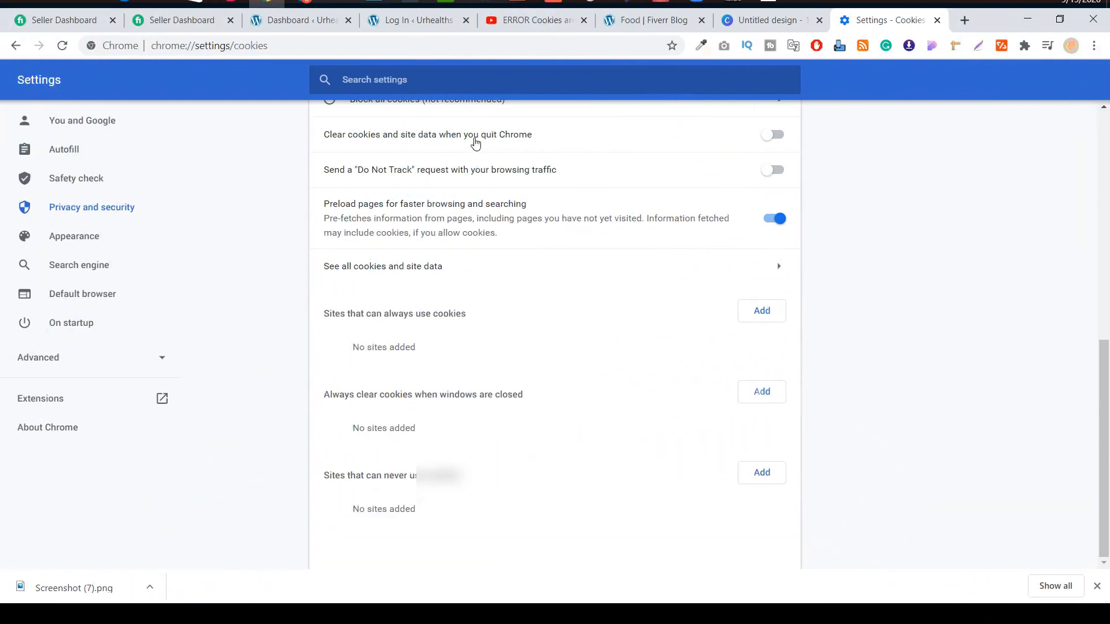
{"action": "scroll", "scroll_direction": "up", "scroll_amount": 3}
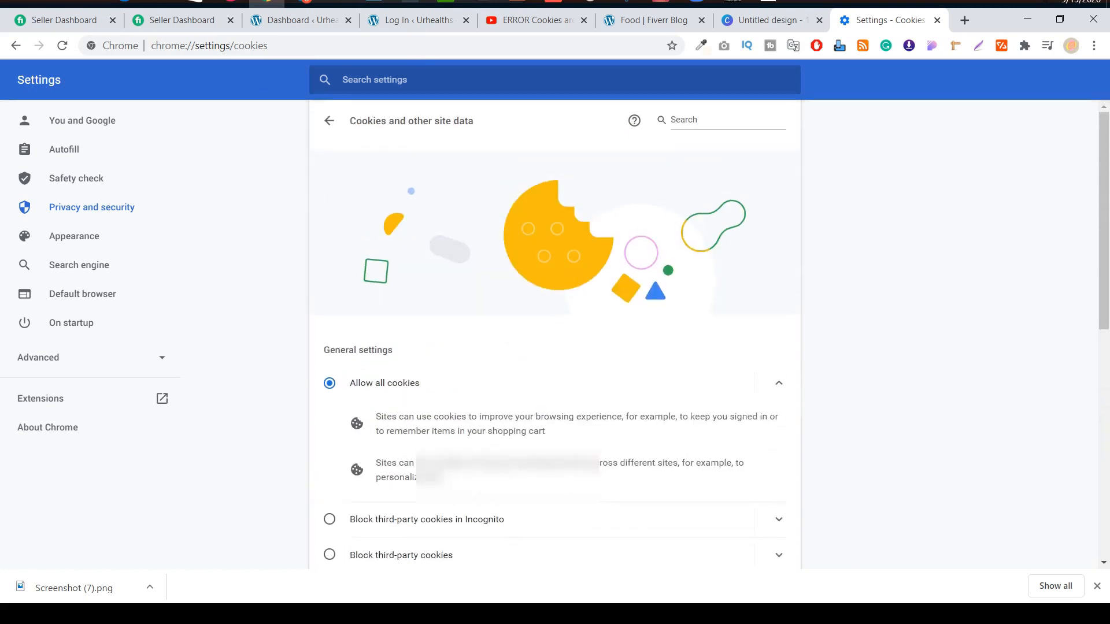
{"action": "left_click", "coordinate": [328, 120]}
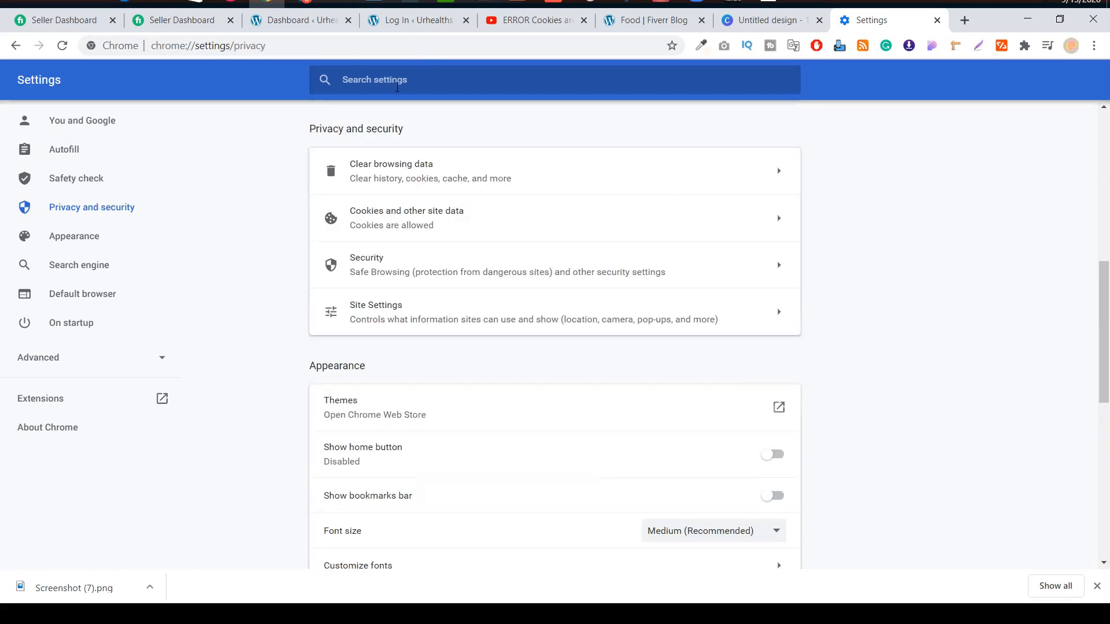
{"action": "mouse_move", "coordinate": [441, 113]}
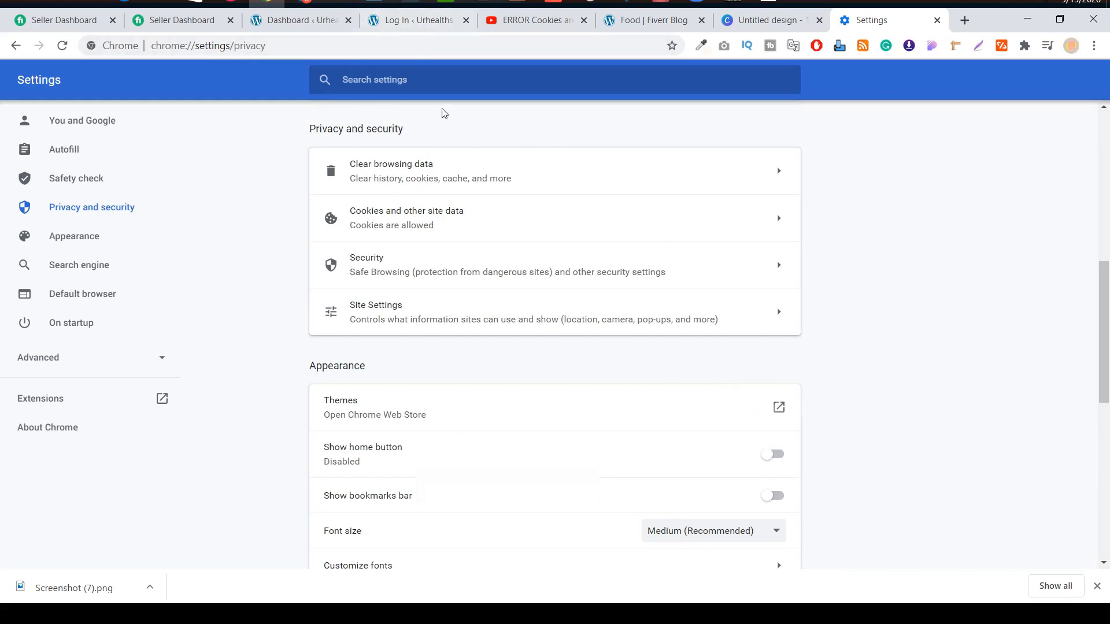
{"action": "mouse_move", "coordinate": [507, 230]}
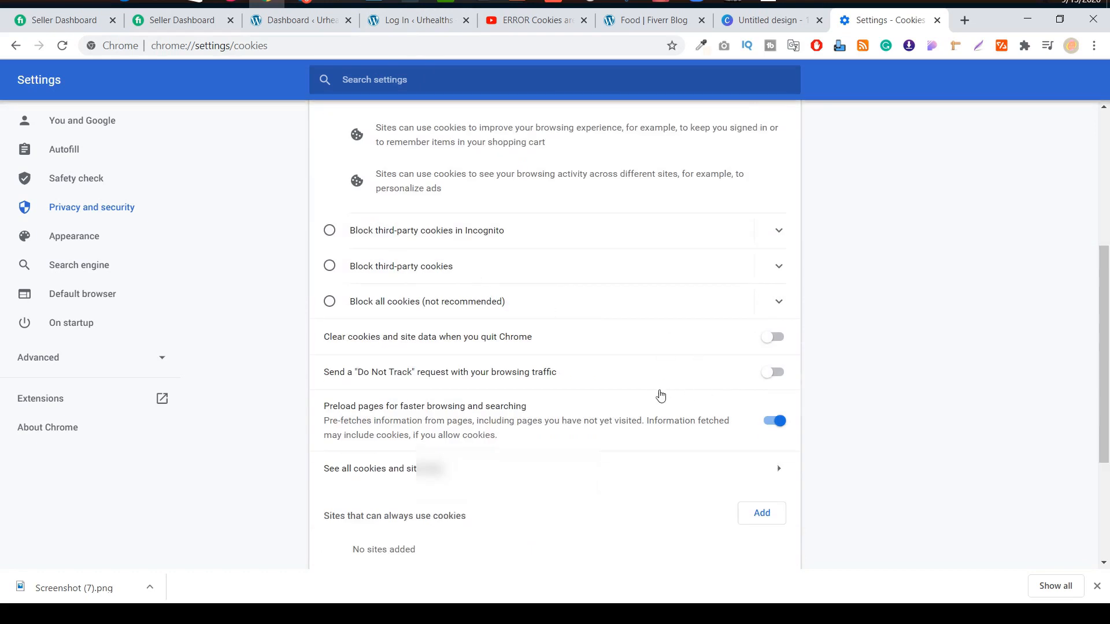
{"action": "scroll", "scroll_direction": "down", "scroll_amount": 3}
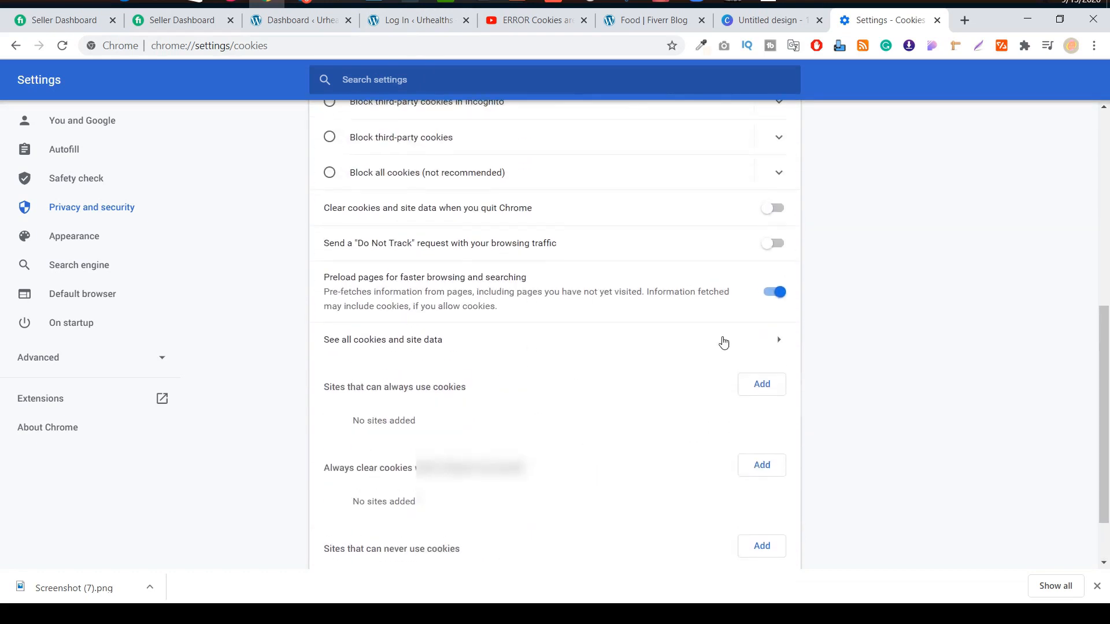
{"action": "scroll", "scroll_direction": "up", "scroll_amount": 3}
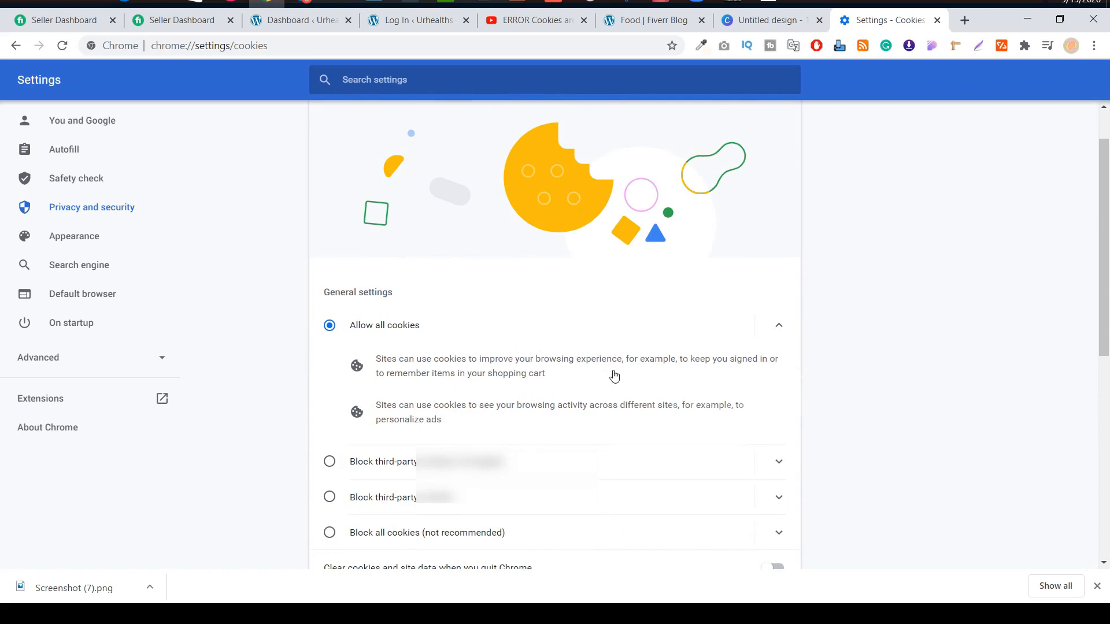
{"action": "mouse_move", "coordinate": [477, 339]}
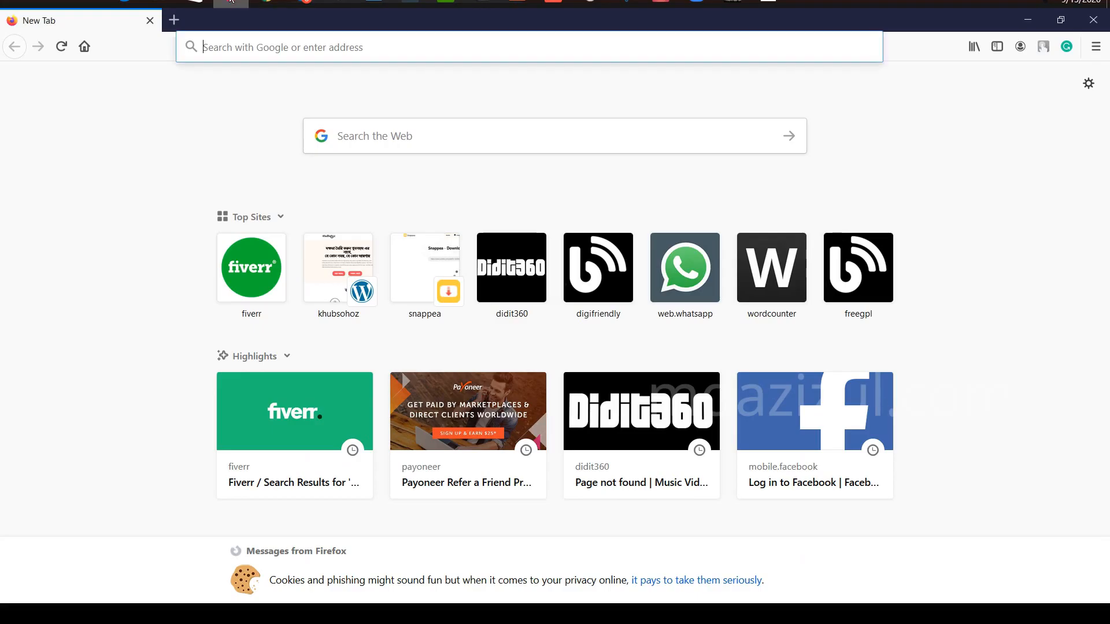
{"action": "mouse_move", "coordinate": [227, 129]}
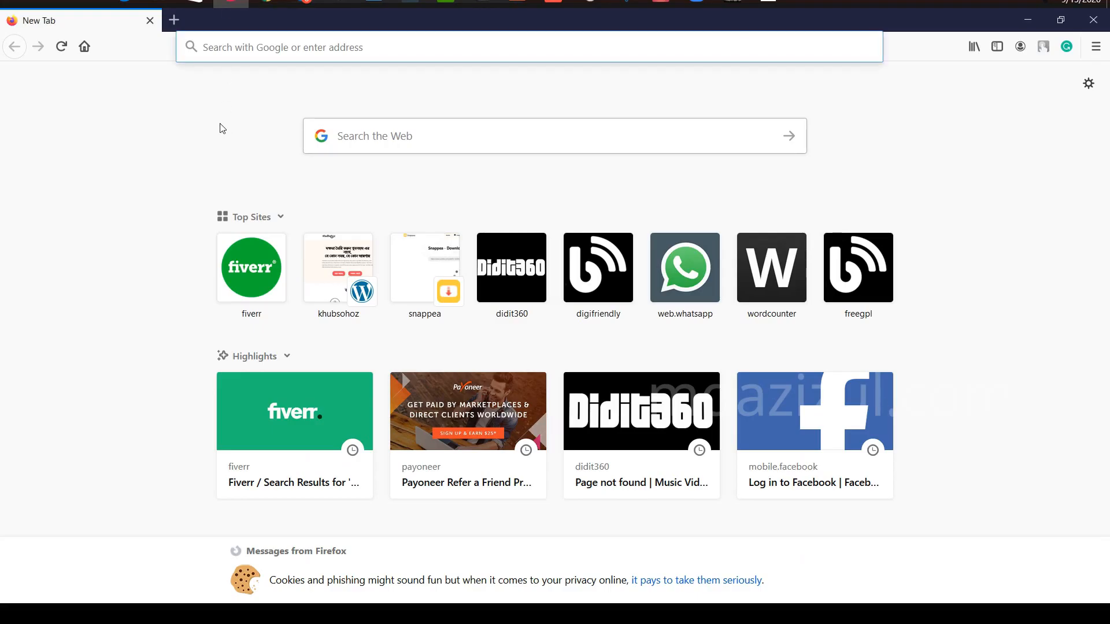
{"action": "mouse_move", "coordinate": [1012, 59]}
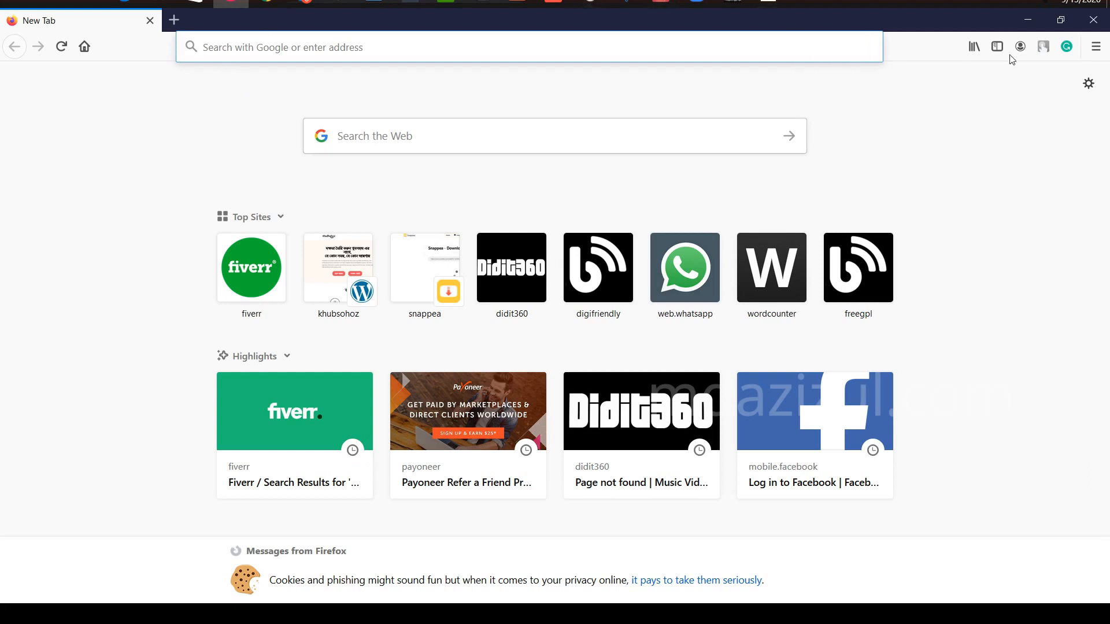
Reach the Firefox Options page from the hamburger menu.
{"action": "left_click", "coordinate": [1095, 47]}
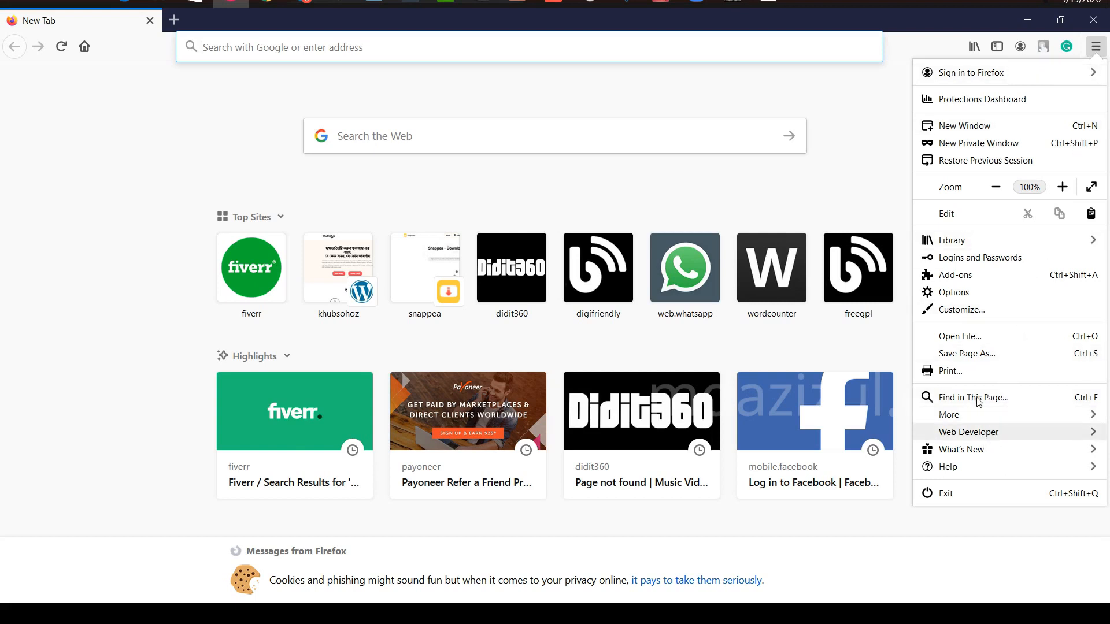
{"action": "mouse_move", "coordinate": [974, 292]}
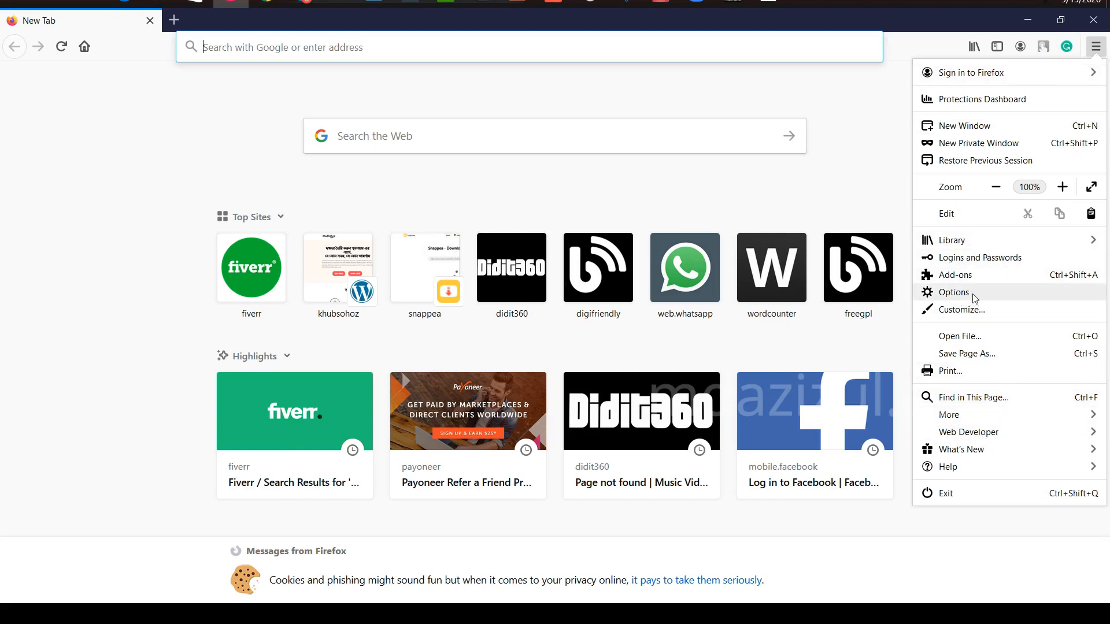
{"action": "left_click", "coordinate": [954, 292]}
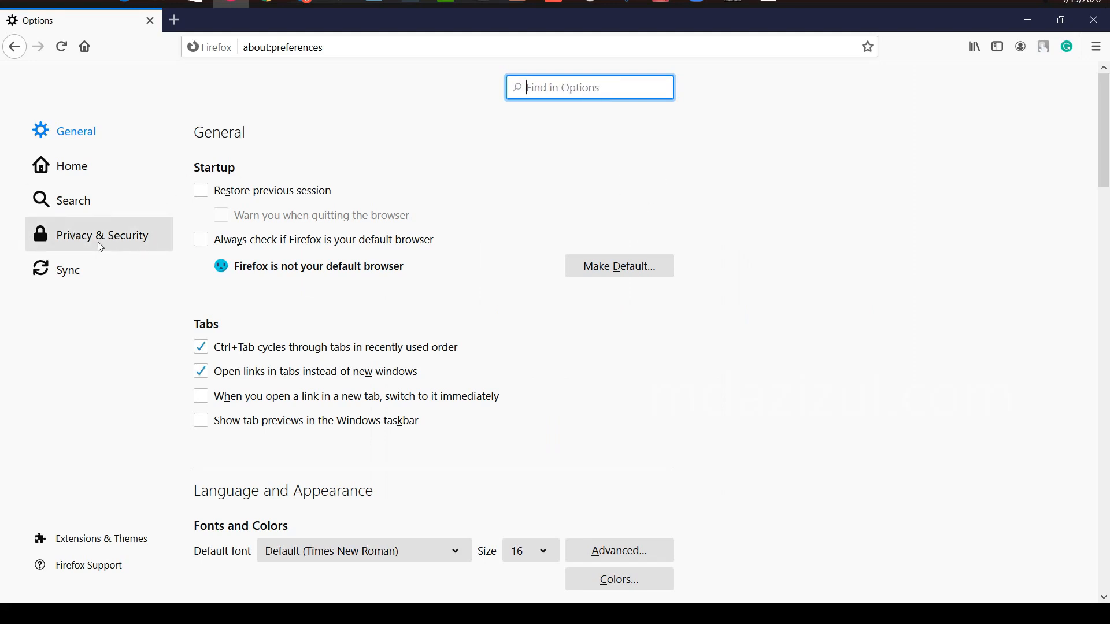
In Firefox Privacy & Security, request clearing the 72.3 MB of stored cookies and site data.
{"action": "left_click", "coordinate": [101, 235]}
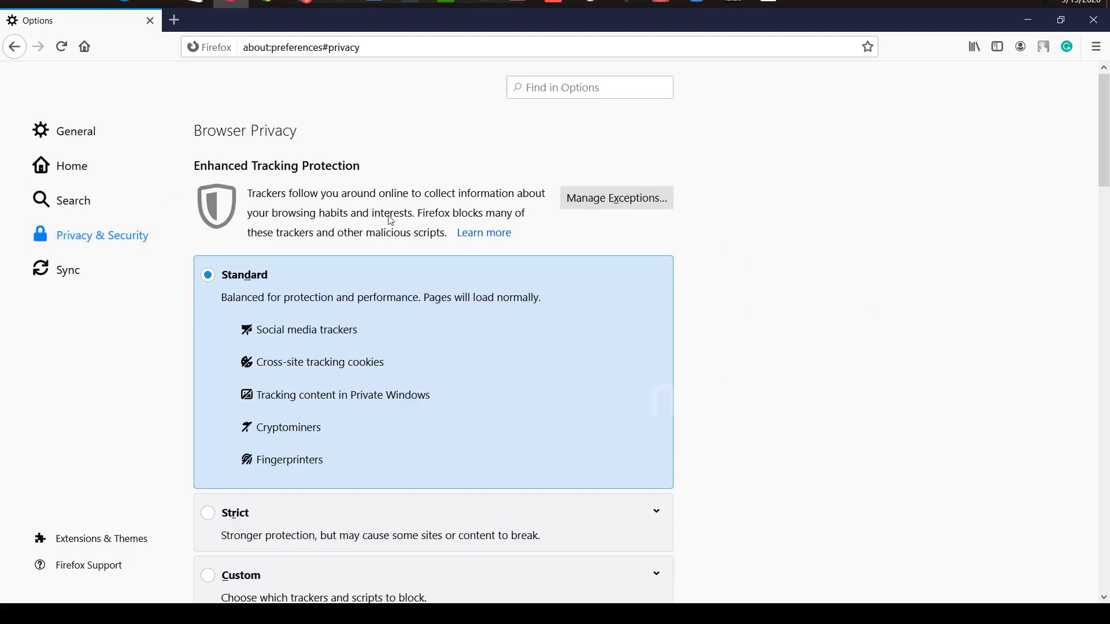
{"action": "scroll", "scroll_direction": "down", "scroll_amount": 3}
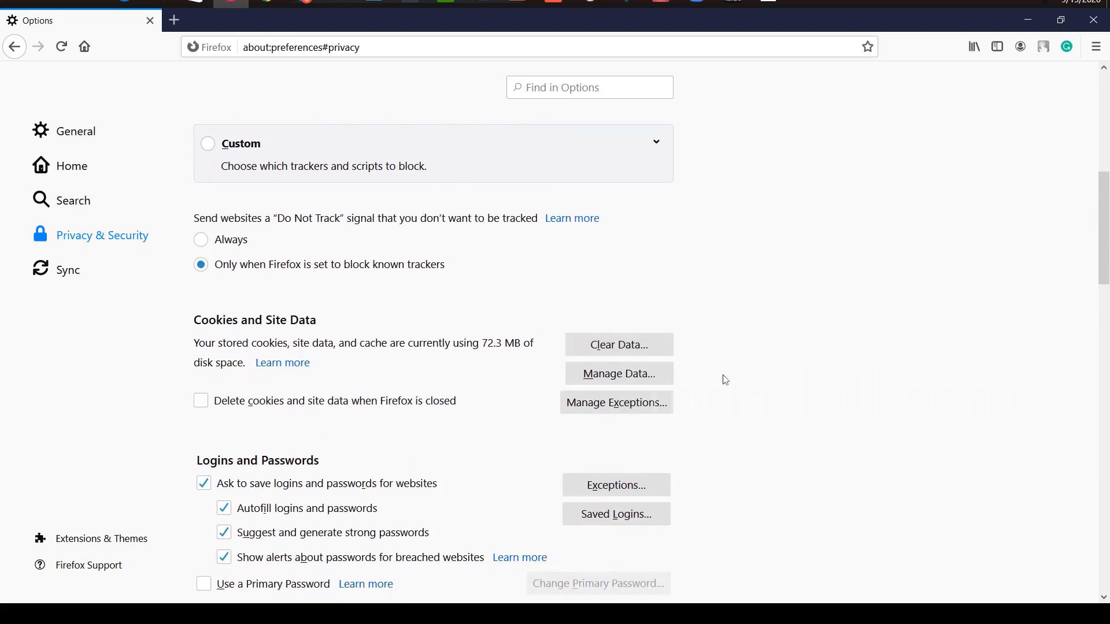
{"action": "mouse_move", "coordinate": [618, 345]}
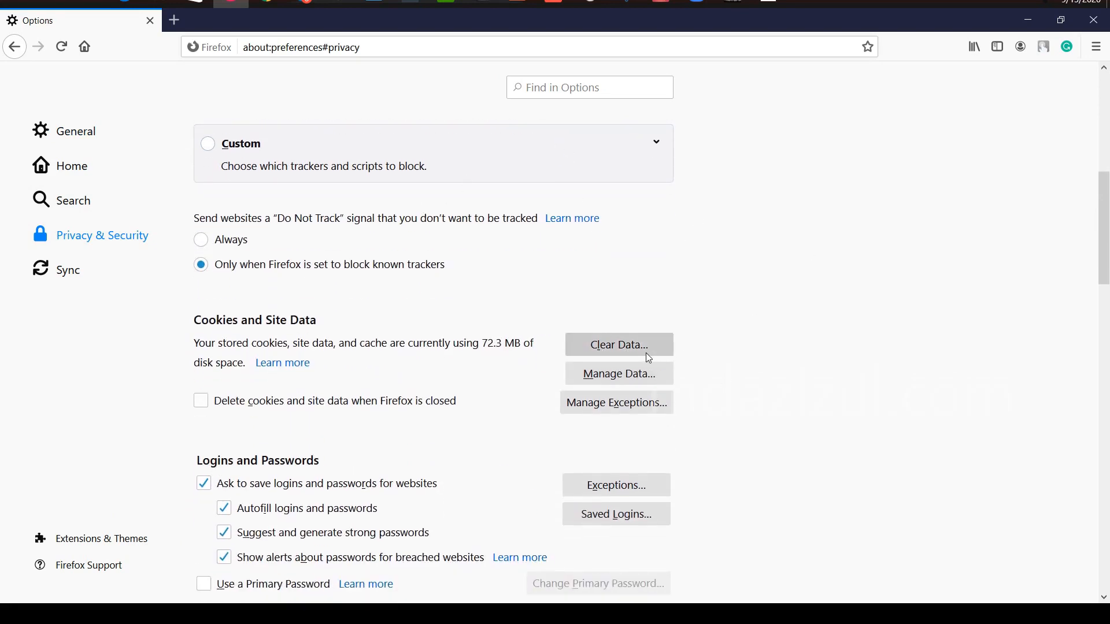
{"action": "left_click", "coordinate": [618, 344]}
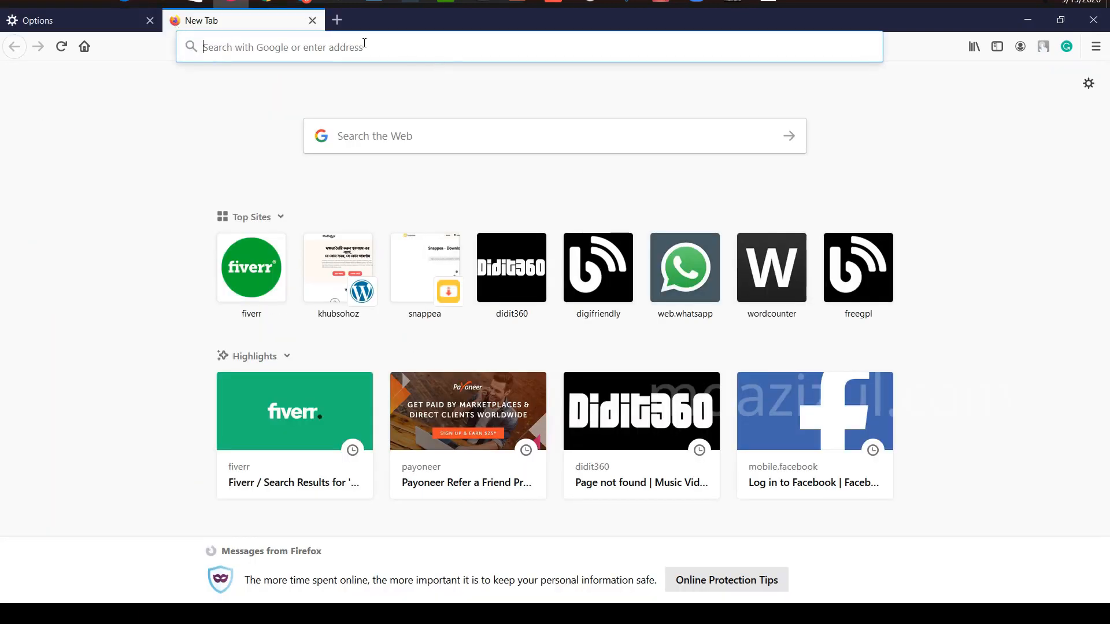
{"action": "mouse_move", "coordinate": [334, 136]}
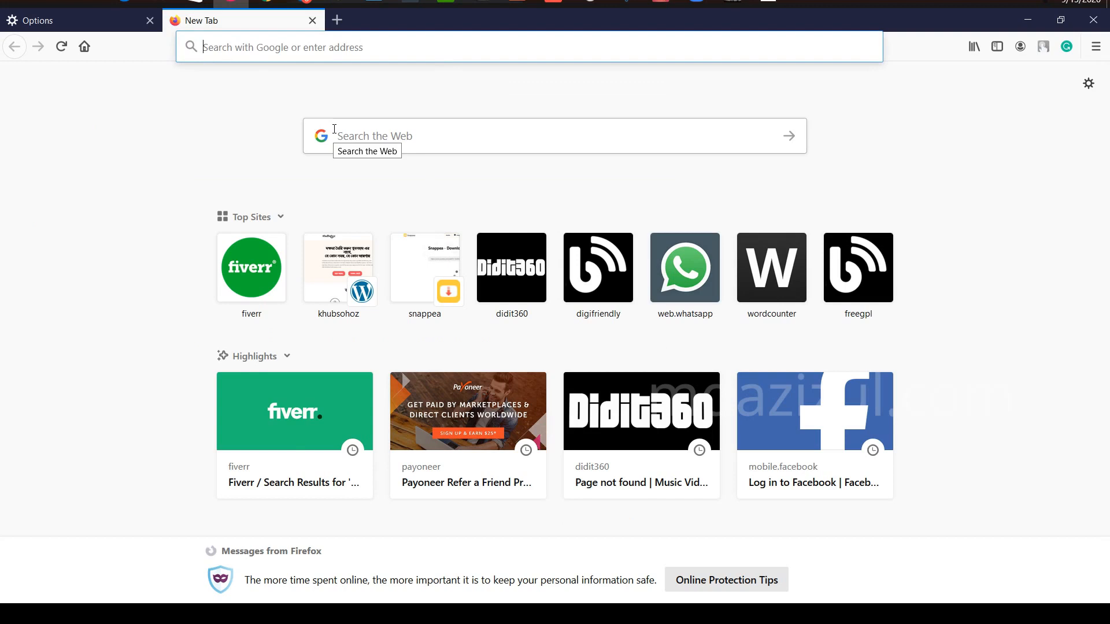